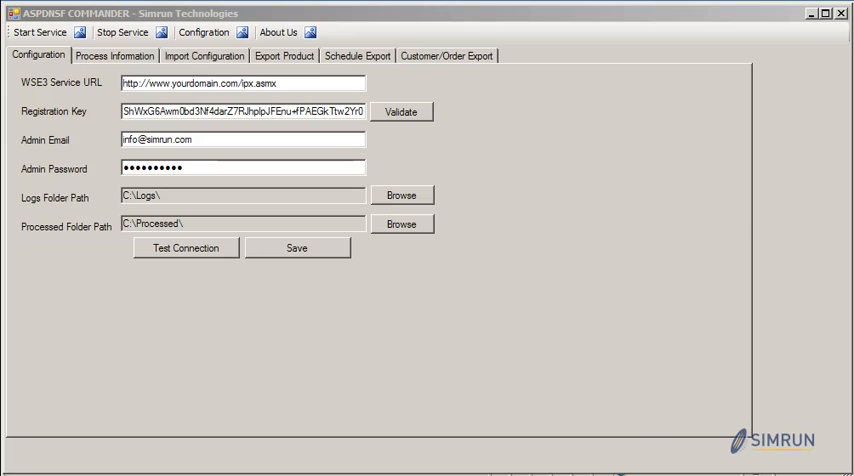
- Review the Import Configuration available fields list for the Insert action
{"action": "left_click", "coordinate": [114, 55]}
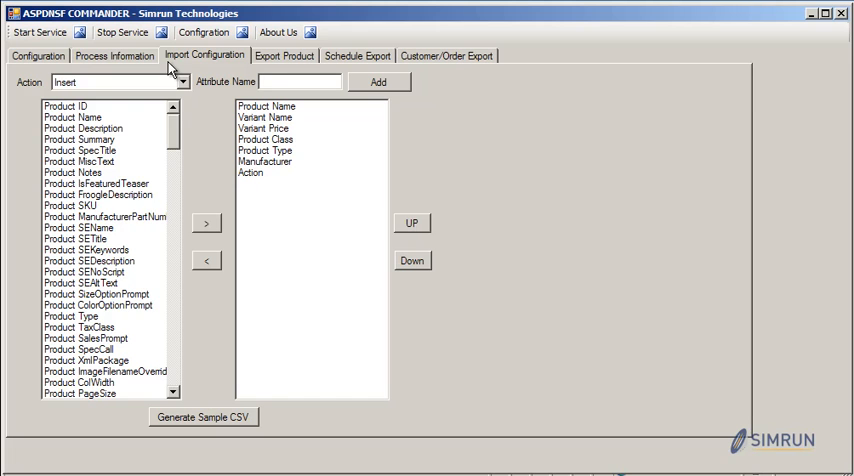
{"action": "scroll", "scroll_direction": "down", "scroll_amount": 3}
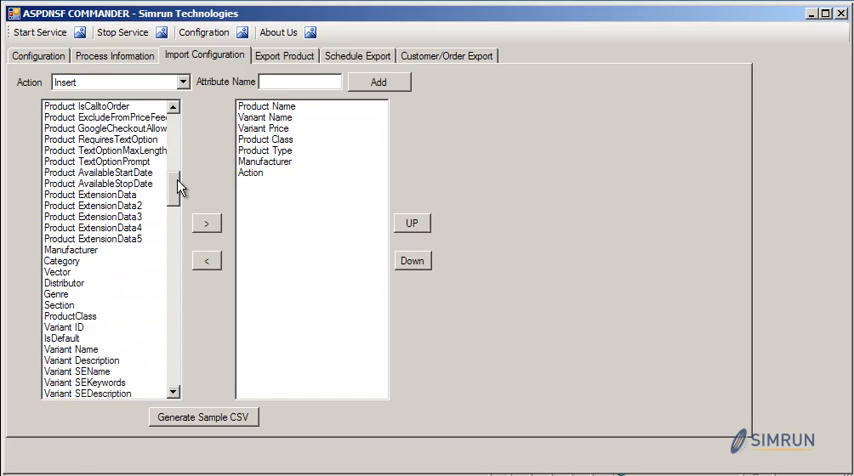
{"action": "scroll", "scroll_direction": "down", "scroll_amount": 3}
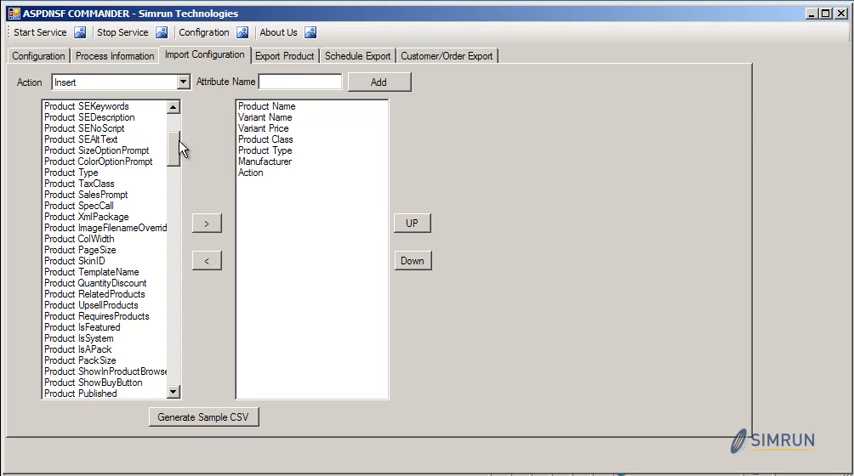
{"action": "mouse_move", "coordinate": [172, 148]}
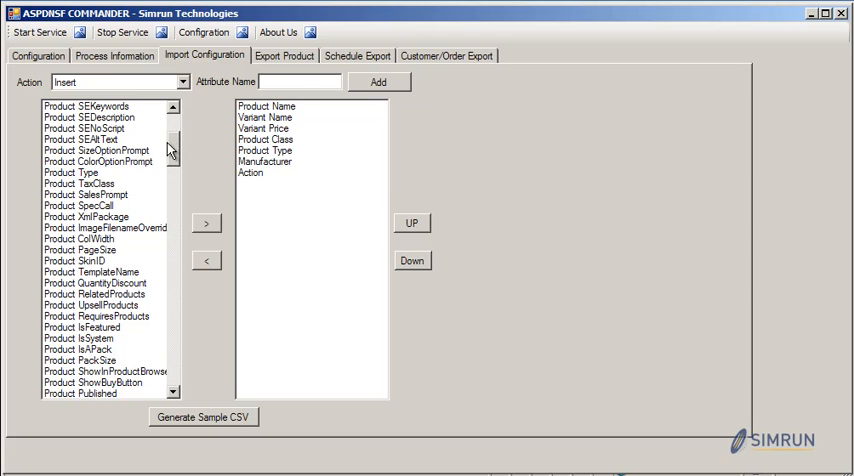
{"action": "scroll", "scroll_direction": "up", "scroll_amount": 3}
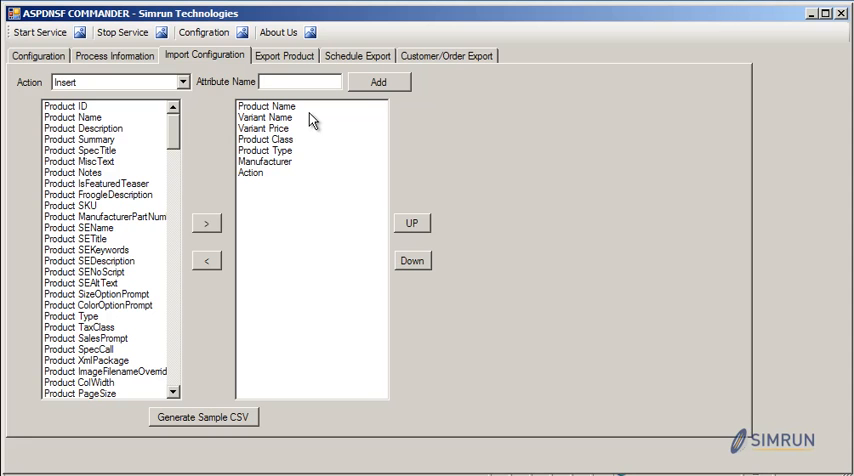
- Keep Insert as the import action and look through its product and variant attributes
{"action": "left_click", "coordinate": [183, 82]}
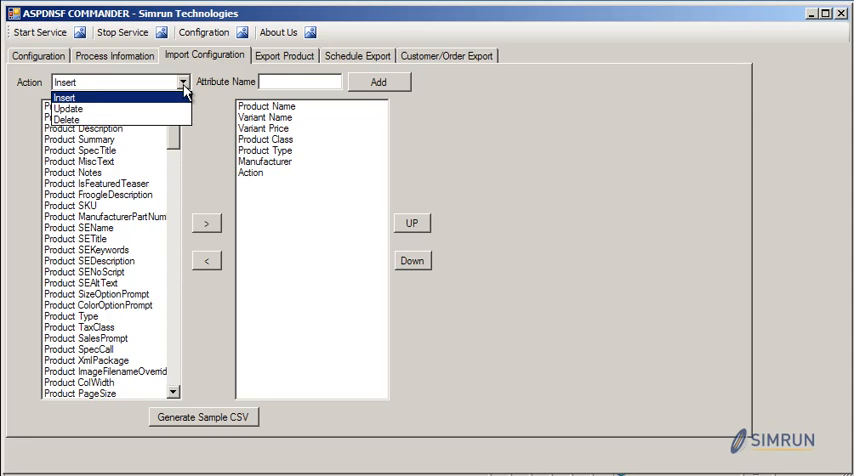
{"action": "left_click", "coordinate": [64, 96]}
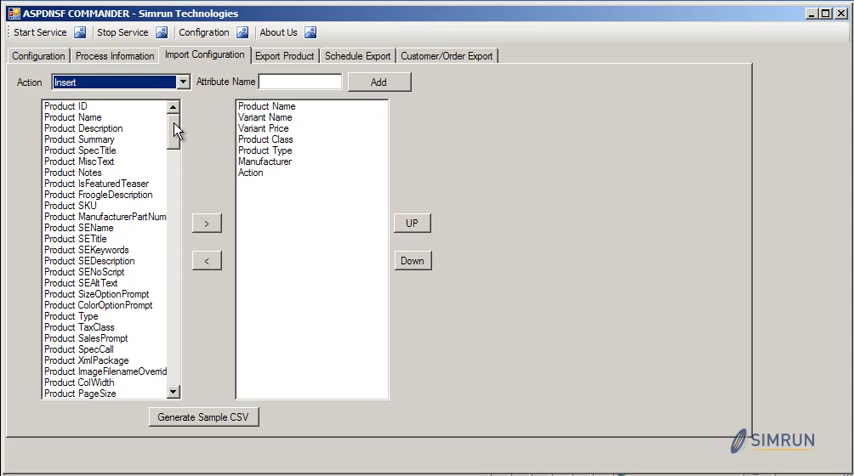
{"action": "scroll", "scroll_direction": "down", "scroll_amount": 3}
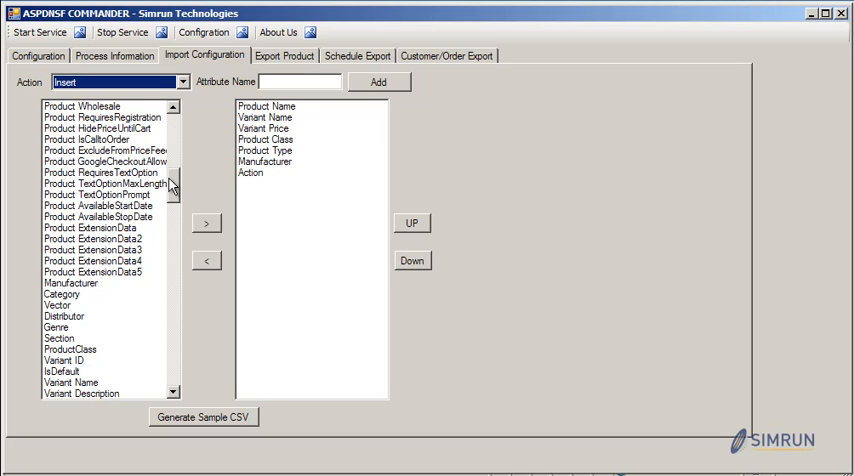
{"action": "mouse_move", "coordinate": [145, 242]}
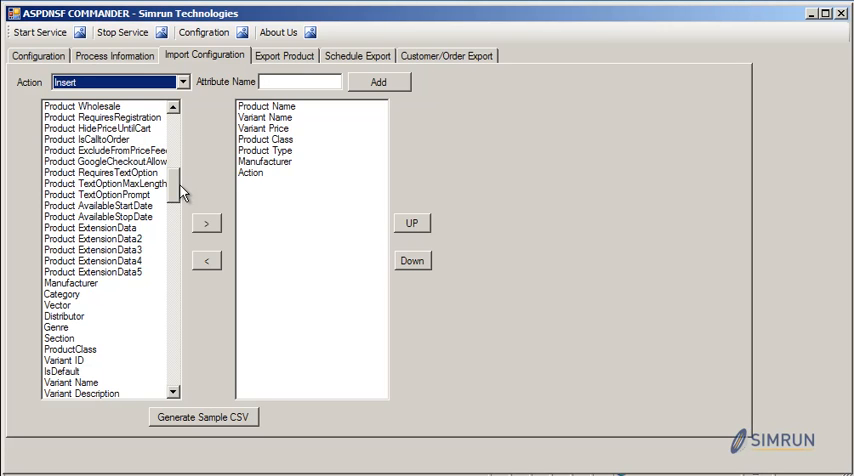
{"action": "mouse_move", "coordinate": [162, 174]}
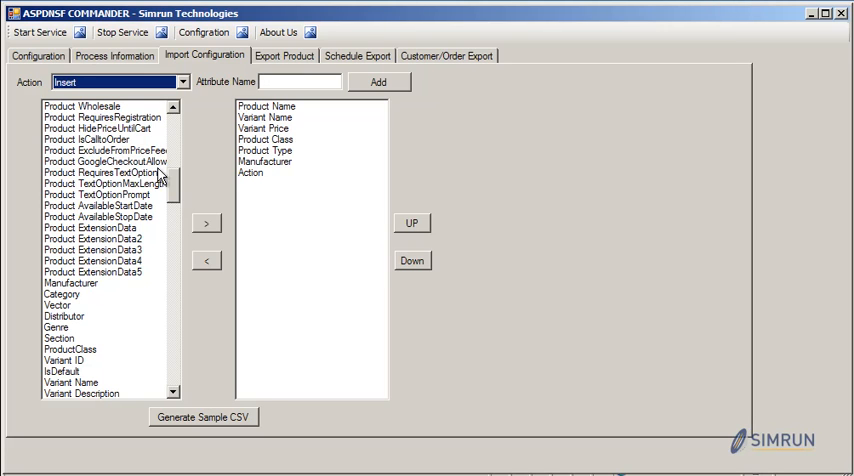
{"action": "scroll", "scroll_direction": "down", "scroll_amount": 3}
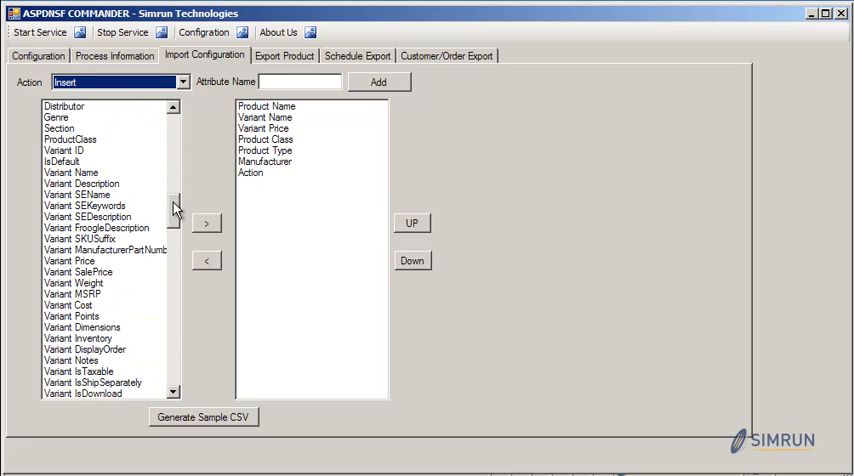
{"action": "scroll", "scroll_direction": "down", "scroll_amount": 3}
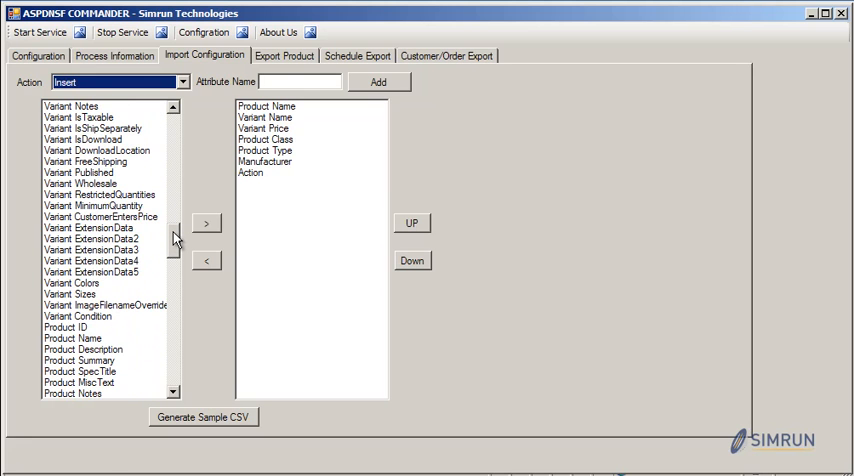
{"action": "scroll", "scroll_direction": "up", "scroll_amount": 3}
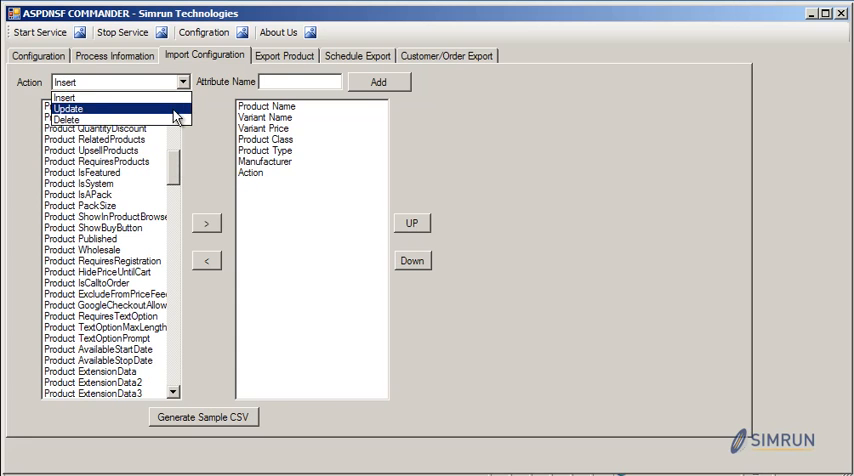
{"action": "left_click", "coordinate": [69, 108]}
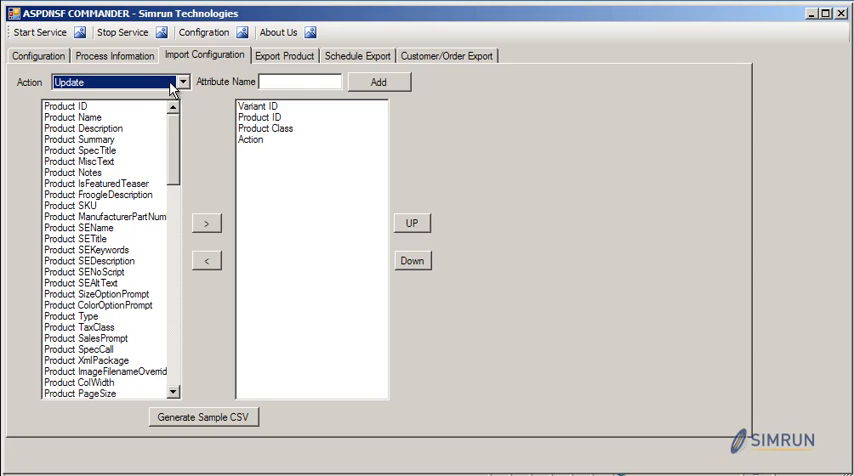
{"action": "left_click", "coordinate": [113, 82]}
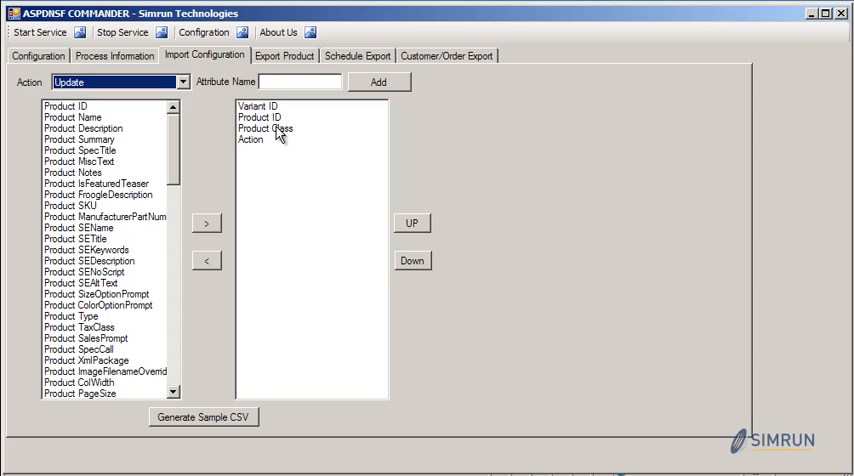
{"action": "mouse_move", "coordinate": [285, 132]}
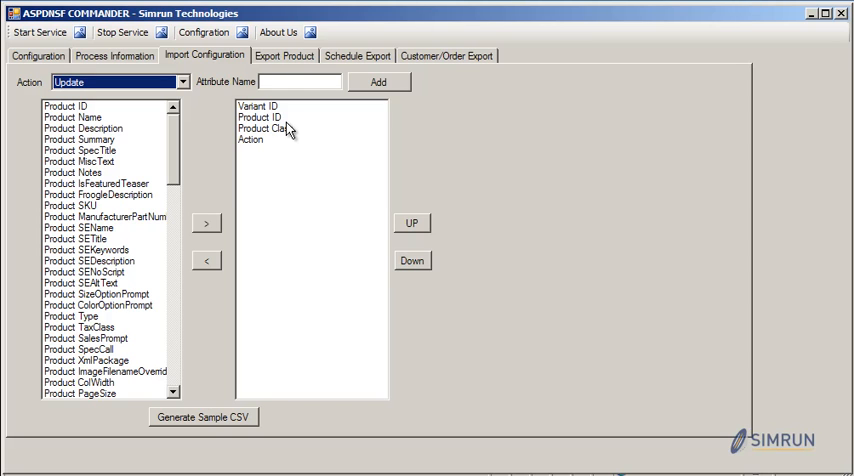
{"action": "left_click", "coordinate": [70, 205]}
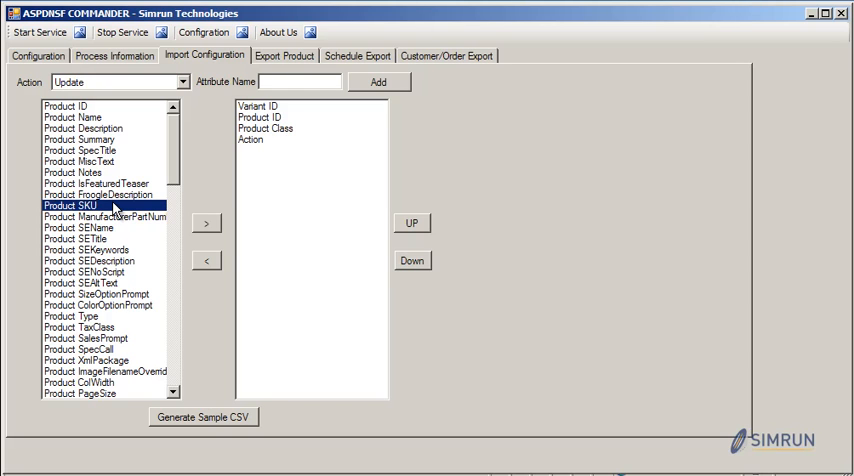
{"action": "mouse_move", "coordinate": [278, 131]}
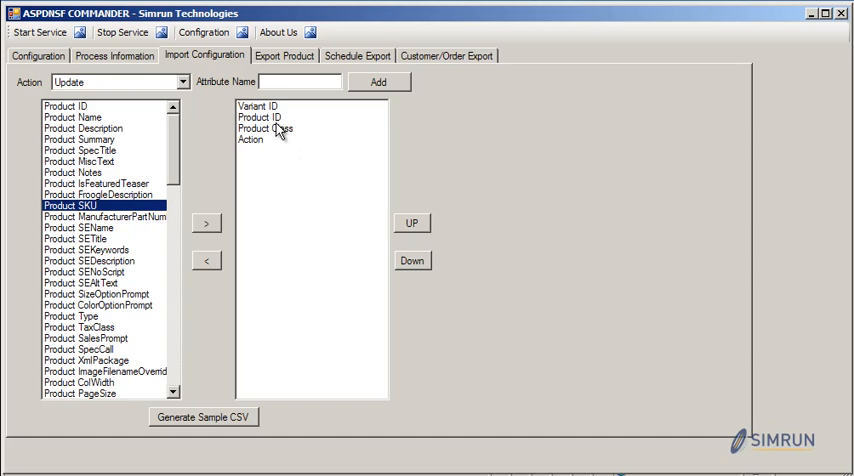
{"action": "mouse_move", "coordinate": [270, 125]}
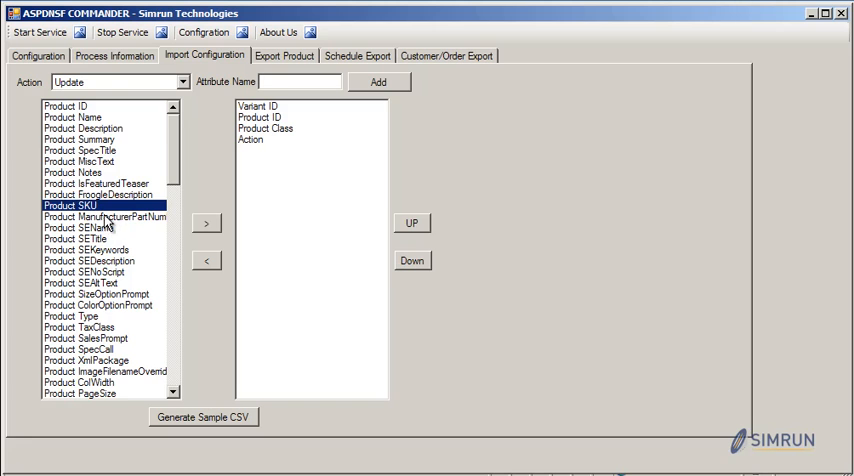
{"action": "scroll", "scroll_direction": "down", "scroll_amount": 3}
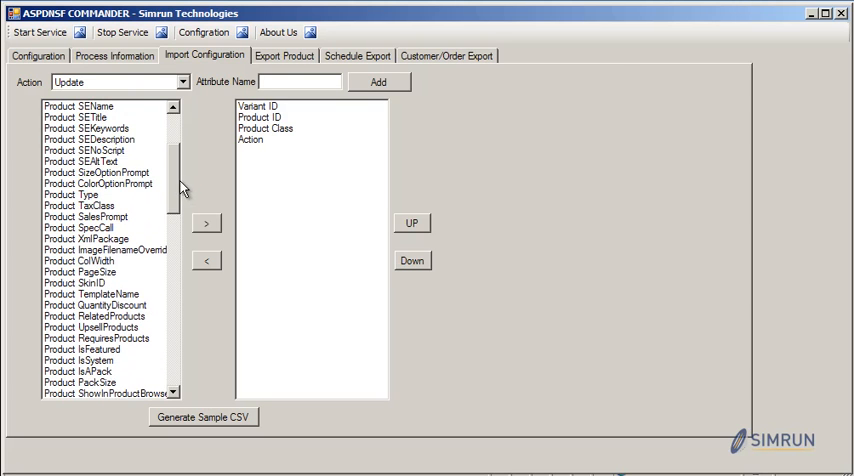
{"action": "scroll", "scroll_direction": "down", "scroll_amount": 3}
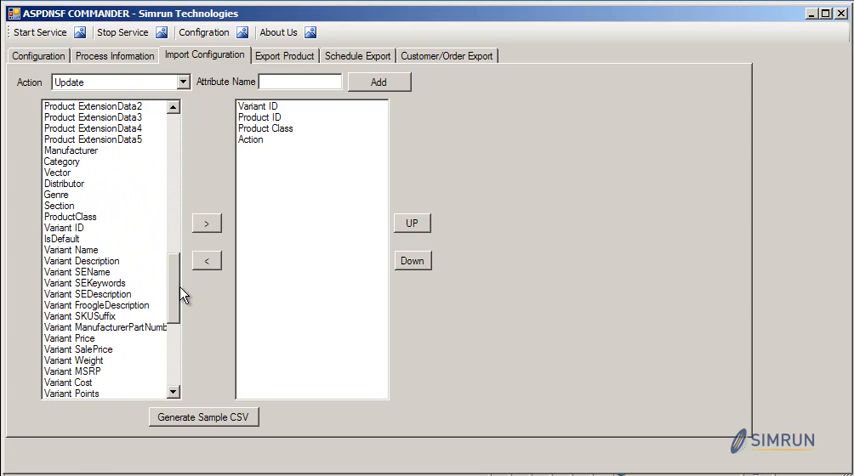
{"action": "left_click", "coordinate": [80, 316]}
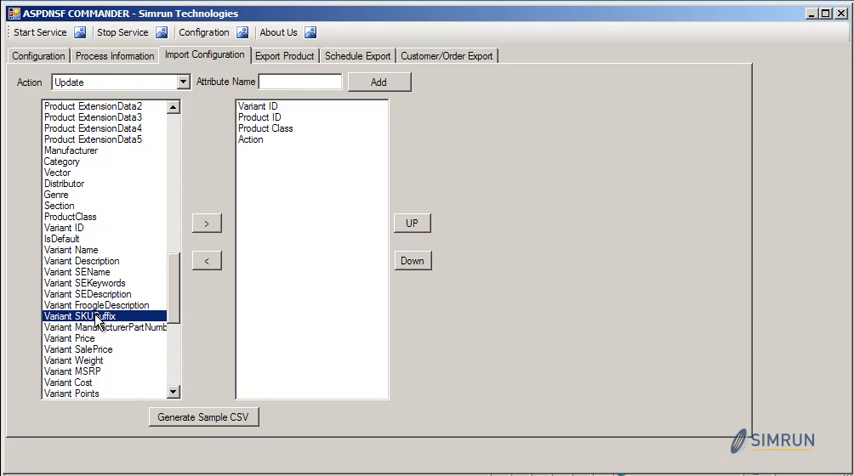
{"action": "mouse_move", "coordinate": [175, 290]}
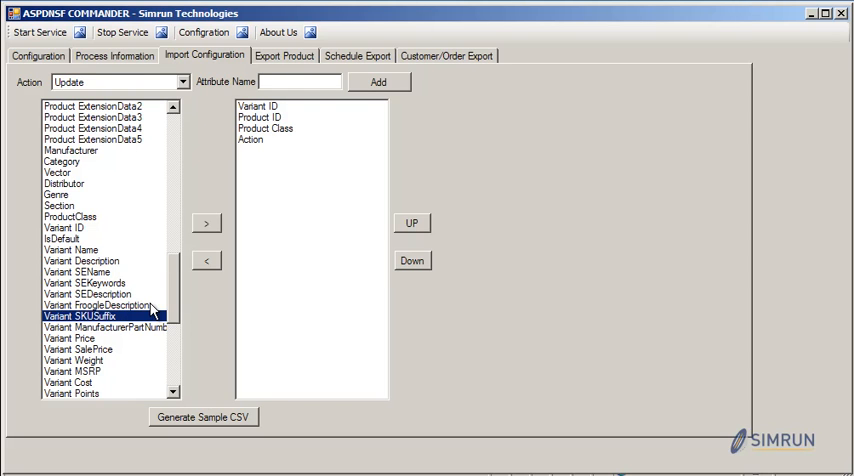
{"action": "mouse_move", "coordinate": [160, 300]}
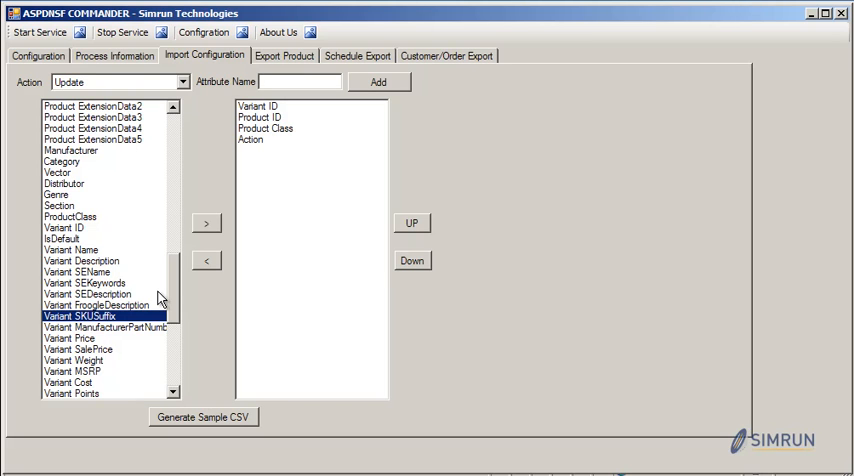
{"action": "mouse_move", "coordinate": [183, 195]}
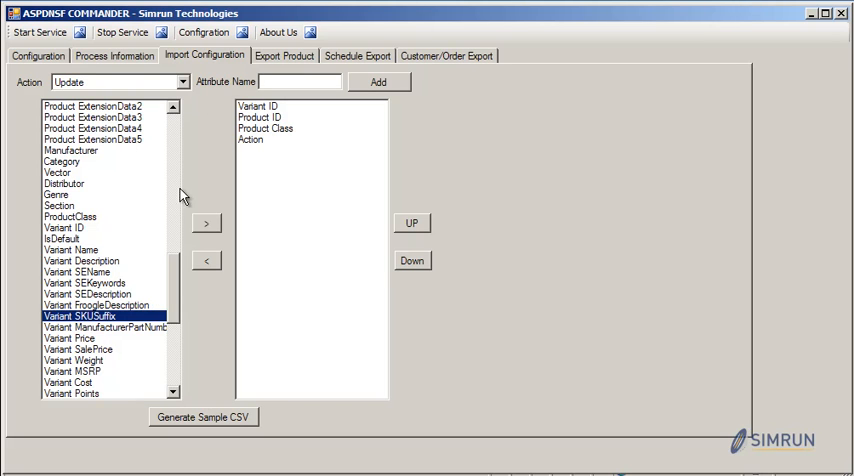
{"action": "left_click", "coordinate": [110, 81]}
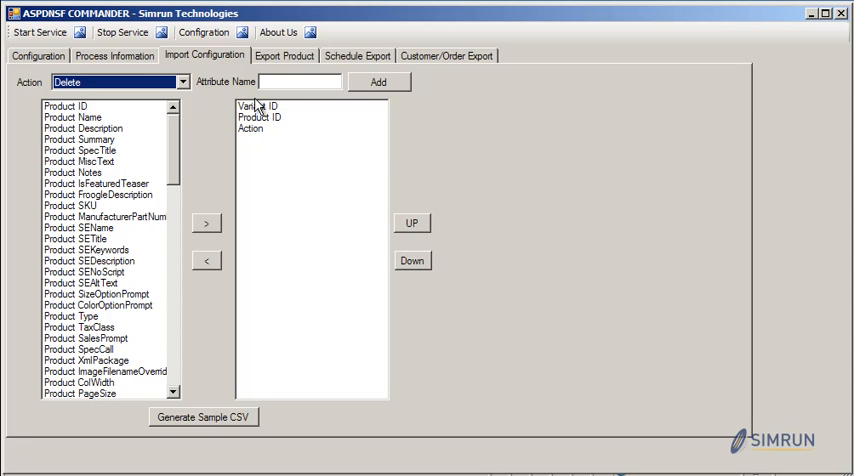
- Scroll the Delete action's available attributes down to the variant fields
{"action": "scroll", "scroll_direction": "down", "scroll_amount": 3}
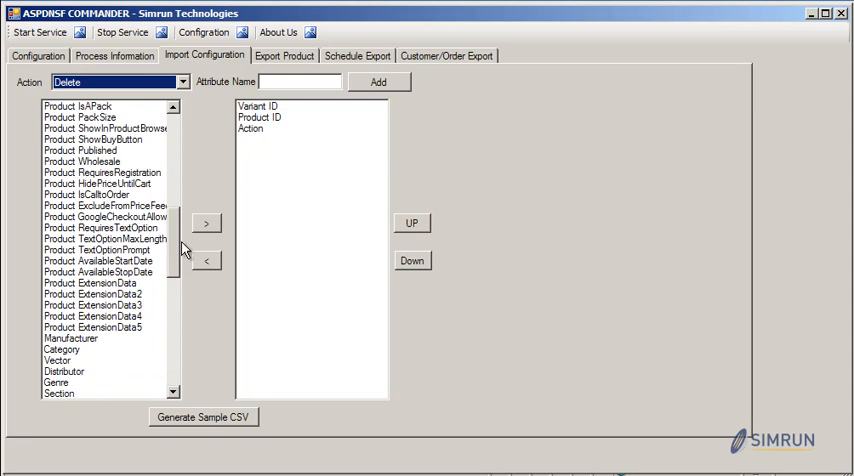
{"action": "scroll", "scroll_direction": "down", "scroll_amount": 3}
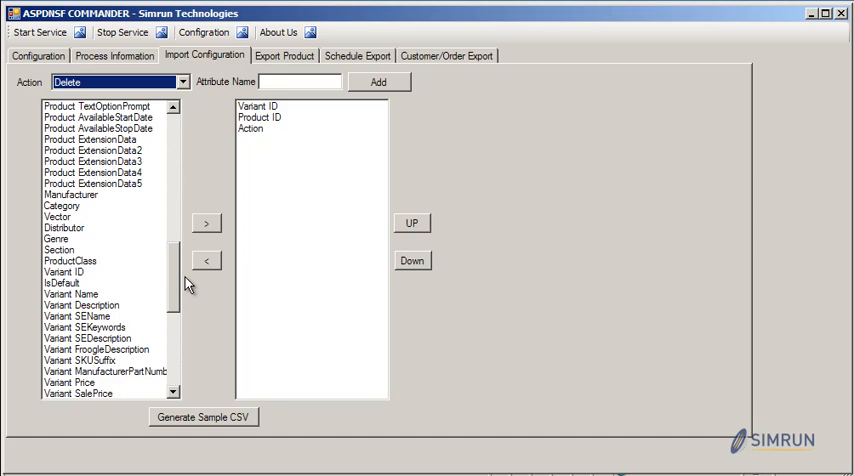
{"action": "mouse_move", "coordinate": [267, 248]}
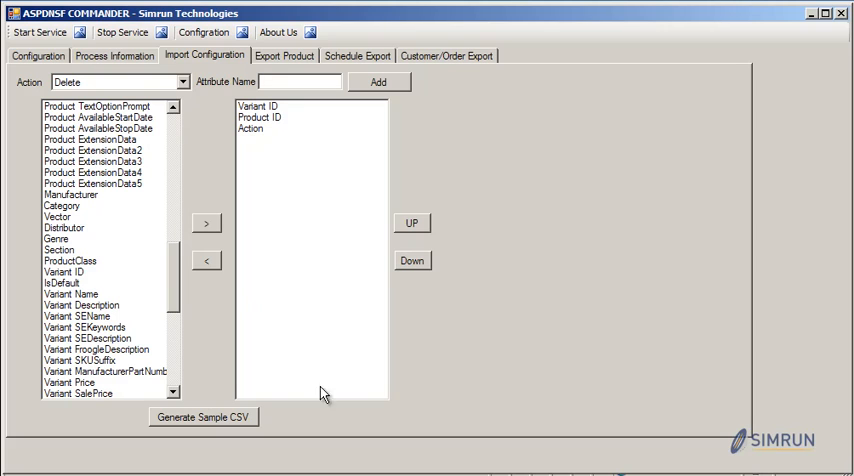
{"action": "mouse_move", "coordinate": [279, 260]}
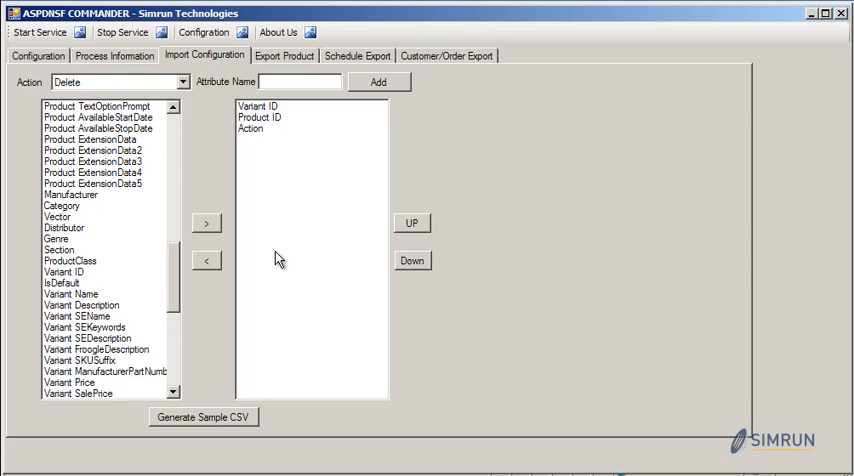
{"action": "mouse_move", "coordinate": [270, 252]}
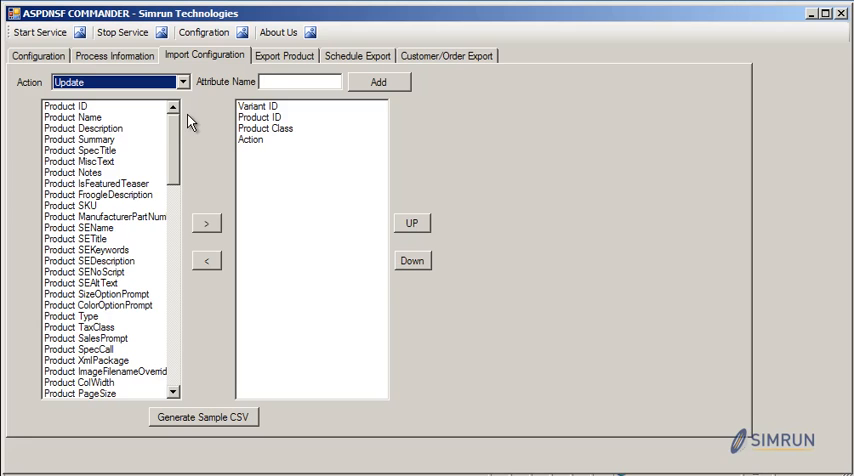
- Move Variant Price from the available columns into the Update import column list
{"action": "scroll", "scroll_direction": "down", "scroll_amount": 3}
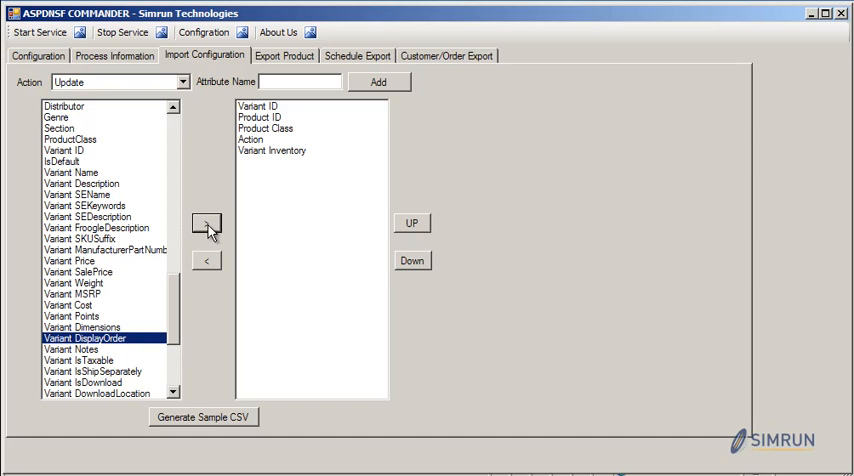
{"action": "left_click", "coordinate": [70, 261]}
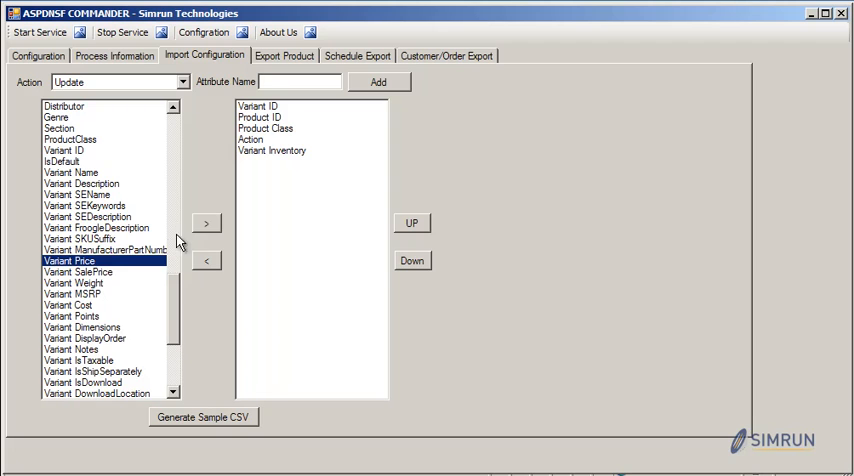
{"action": "left_click", "coordinate": [114, 55]}
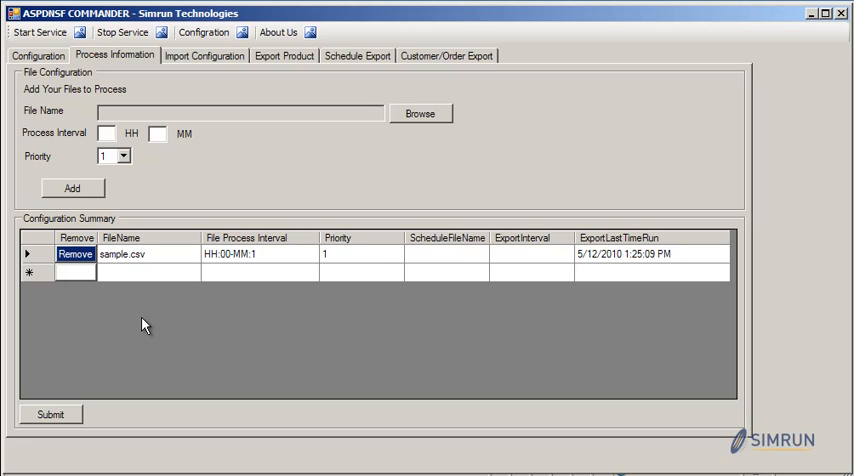
{"action": "mouse_move", "coordinate": [250, 180]}
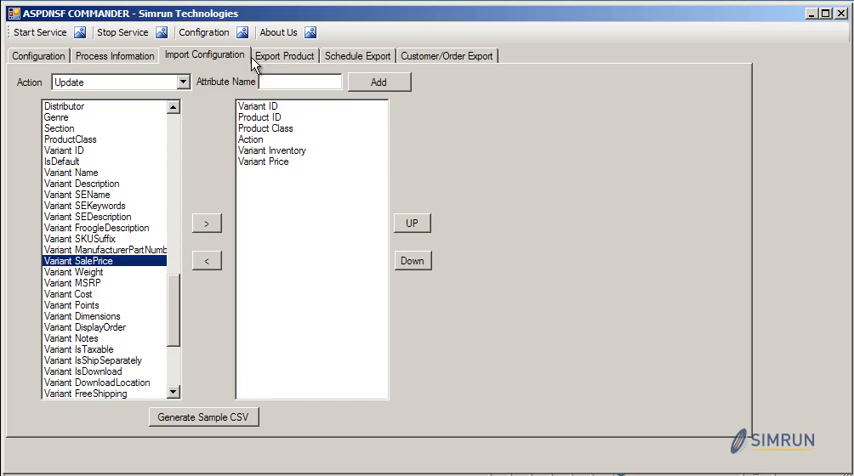
- Add Product Name and Product ID to the product export's selected fields
{"action": "left_click", "coordinate": [285, 55]}
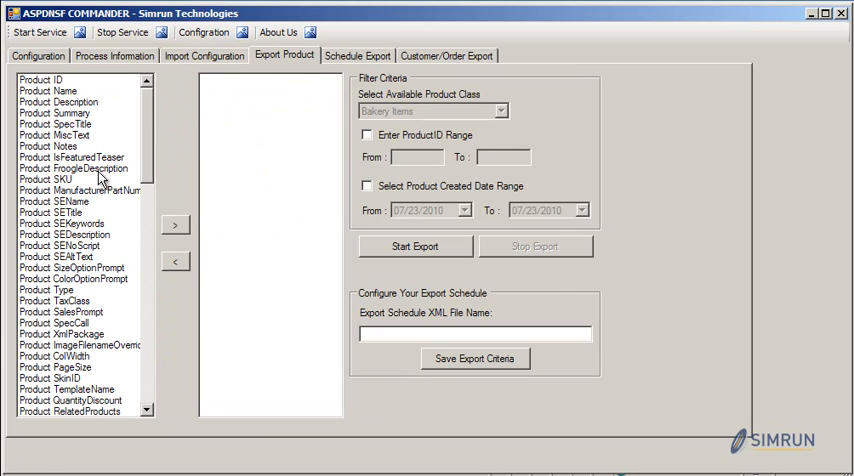
{"action": "left_click", "coordinate": [60, 134]}
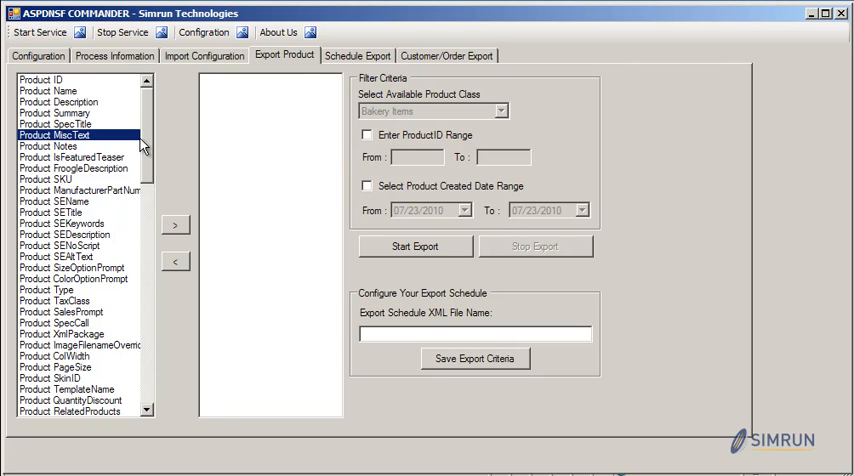
{"action": "scroll", "scroll_direction": "down", "scroll_amount": 3}
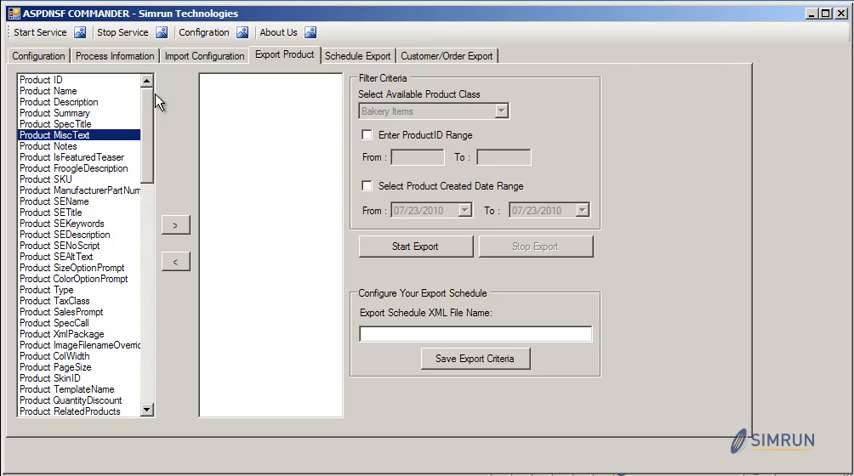
{"action": "mouse_move", "coordinate": [72, 90]}
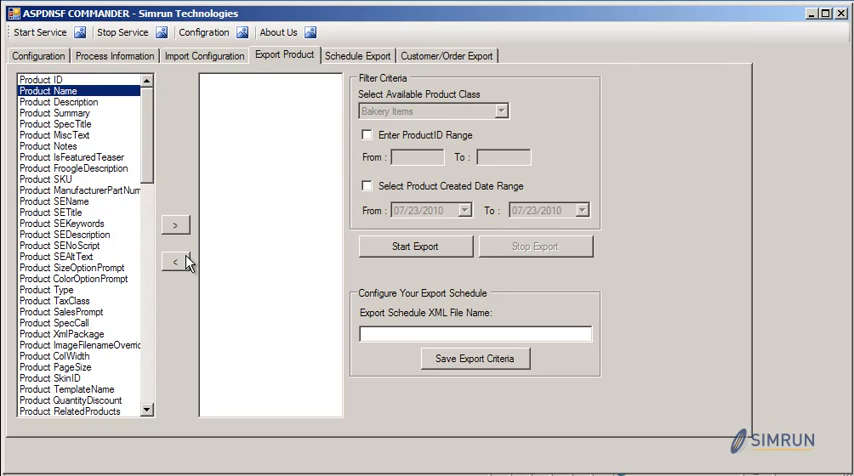
{"action": "left_click", "coordinate": [175, 224]}
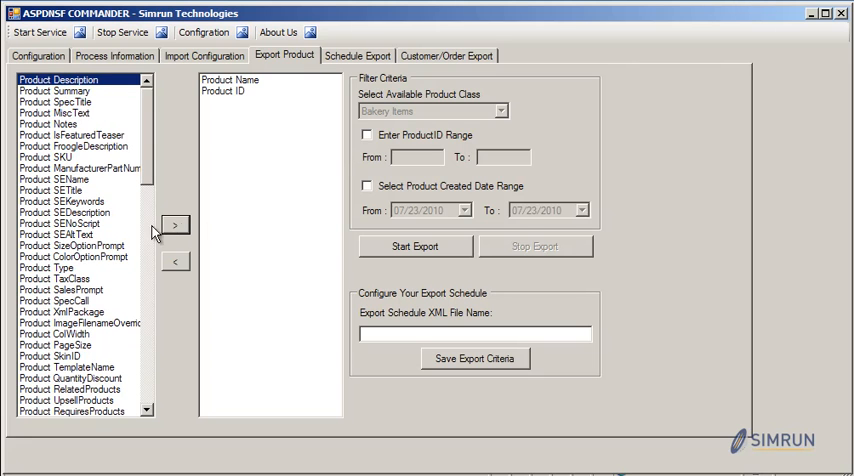
- Add Product Type and Variant Price to the product export's selected fields
{"action": "left_click", "coordinate": [55, 267]}
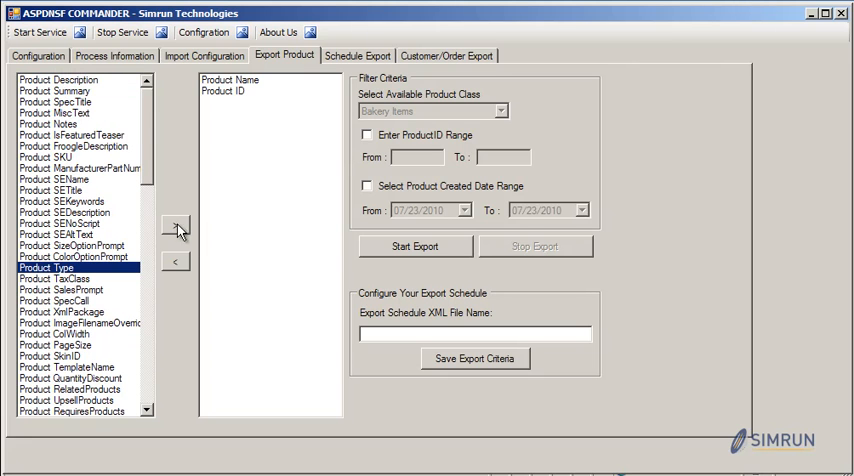
{"action": "left_click", "coordinate": [174, 224]}
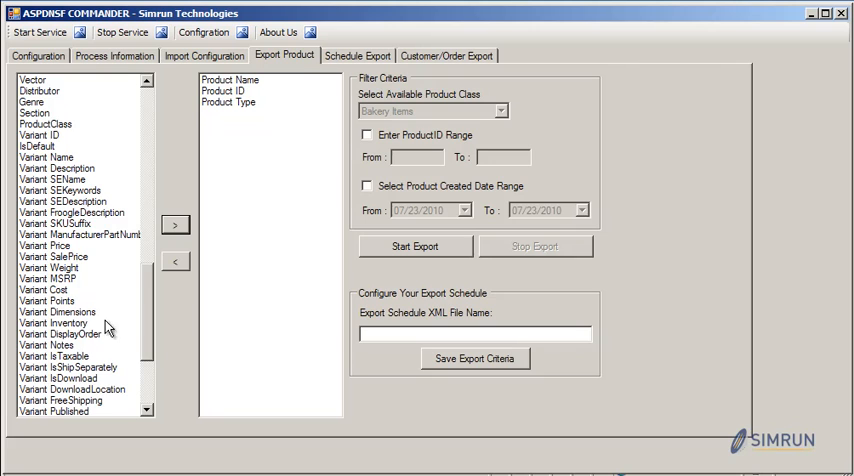
{"action": "left_click", "coordinate": [175, 224]}
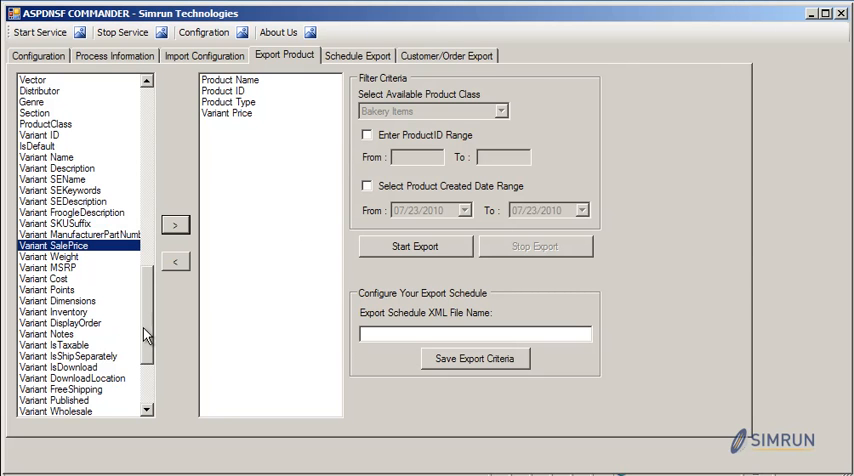
{"action": "scroll", "scroll_direction": "down", "scroll_amount": 3}
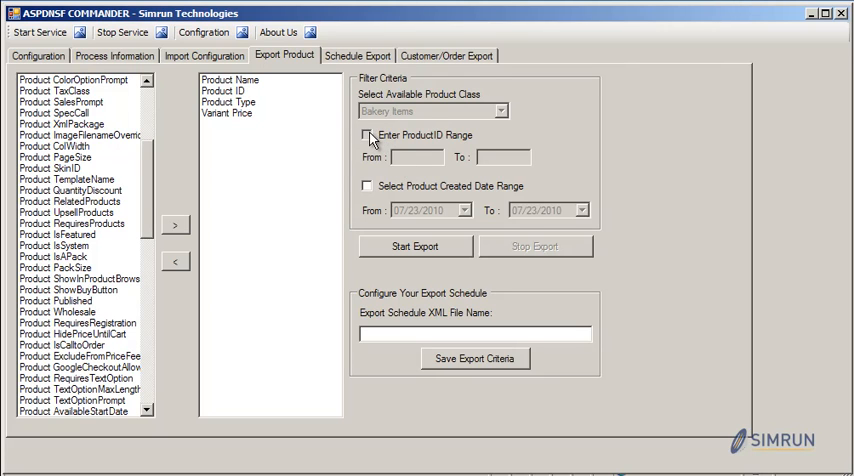
- Enable the ProductID range and product created date range export filters, ranges left at defaults
{"action": "left_click", "coordinate": [368, 135]}
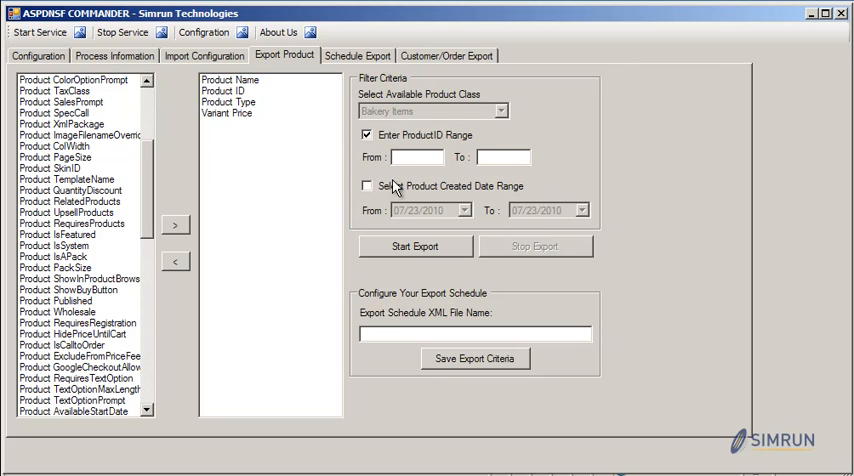
{"action": "left_click", "coordinate": [369, 186]}
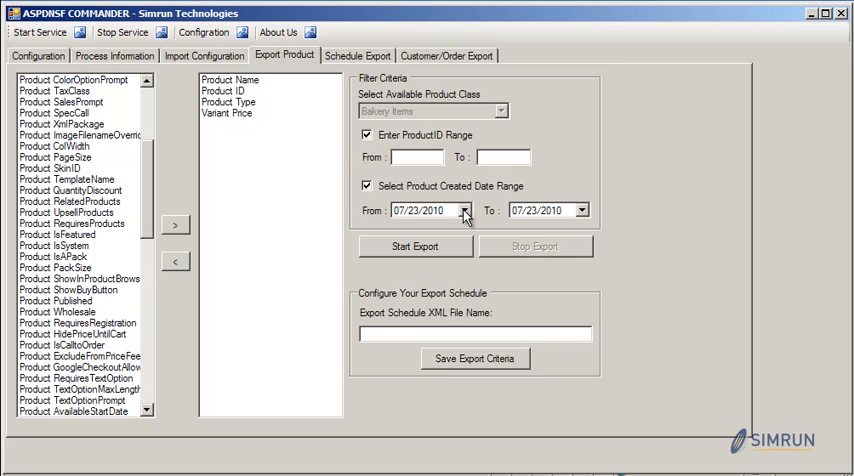
{"action": "left_click", "coordinate": [475, 334]}
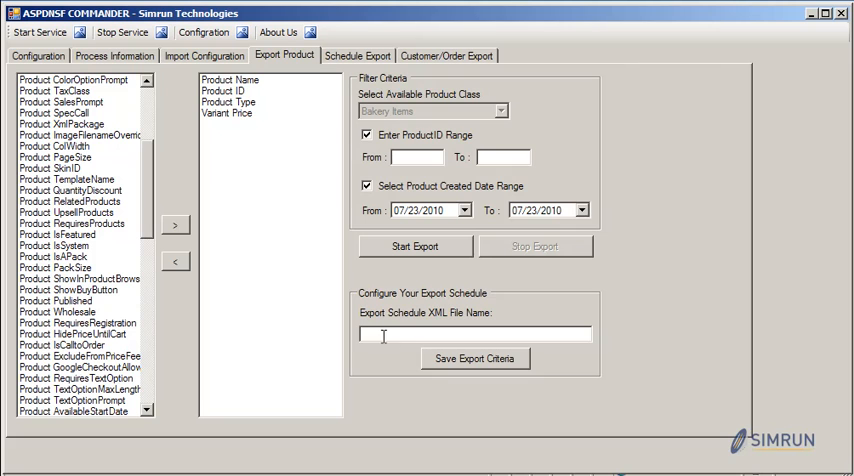
{"action": "mouse_move", "coordinate": [446, 294]}
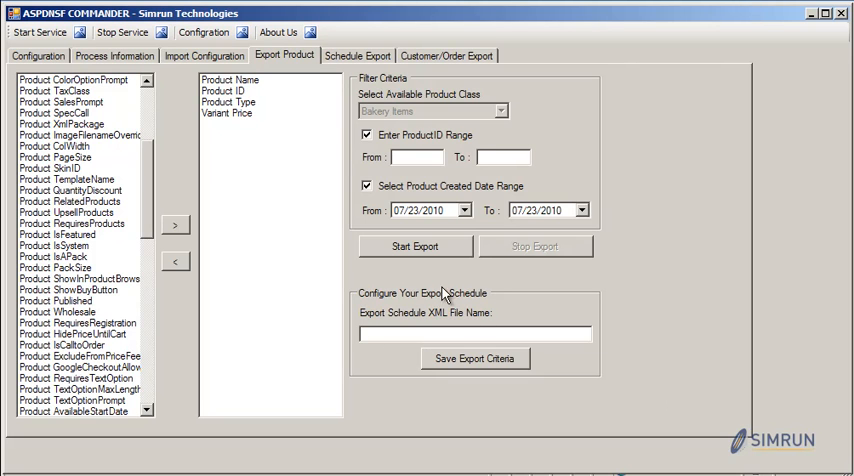
- Review the empty Schedule Export setup, then show the Customer/Order Export options
{"action": "left_click", "coordinate": [357, 55]}
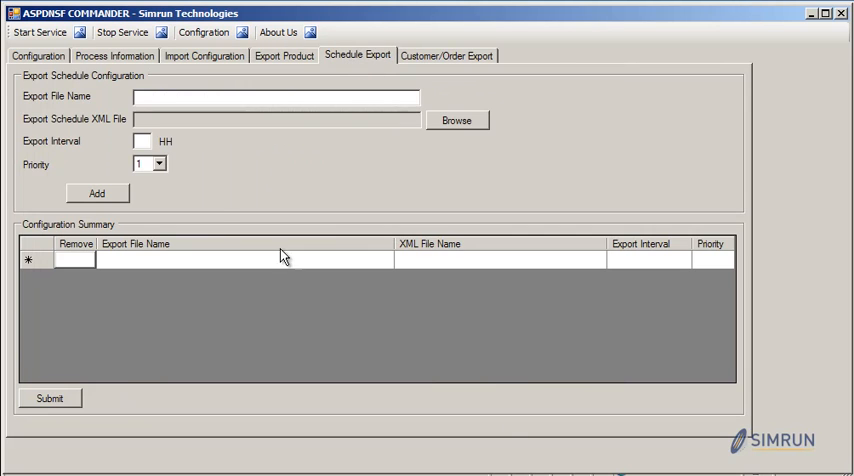
{"action": "mouse_move", "coordinate": [231, 319]}
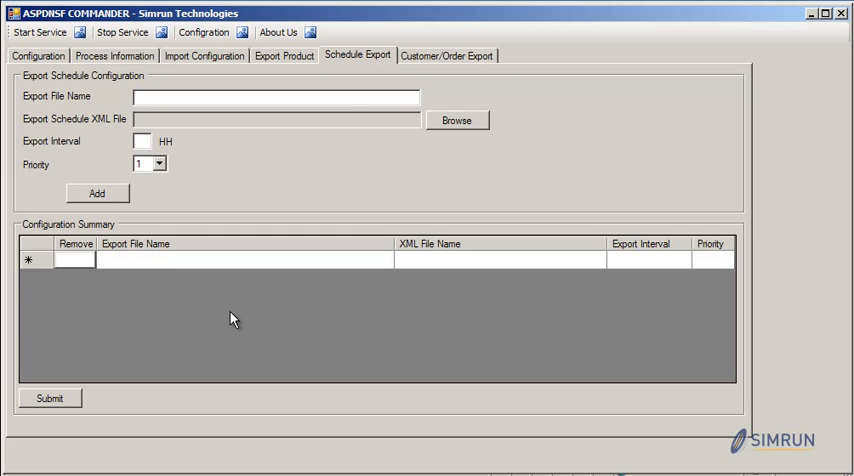
{"action": "left_click", "coordinate": [284, 55]}
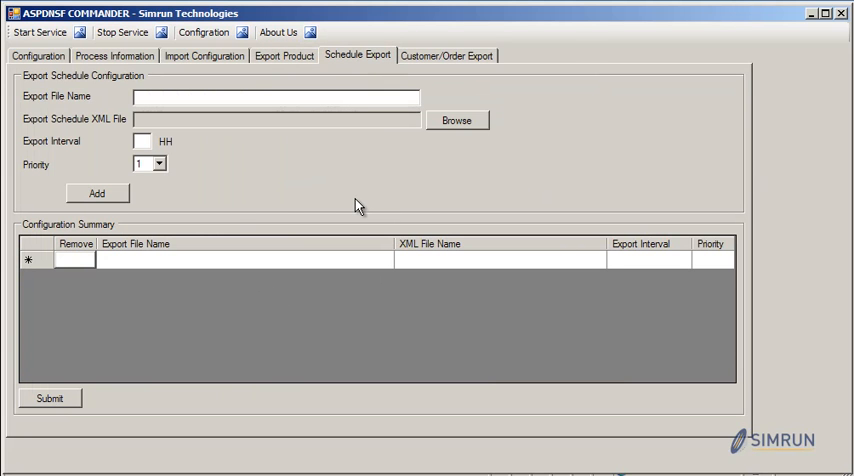
{"action": "mouse_move", "coordinate": [372, 111]}
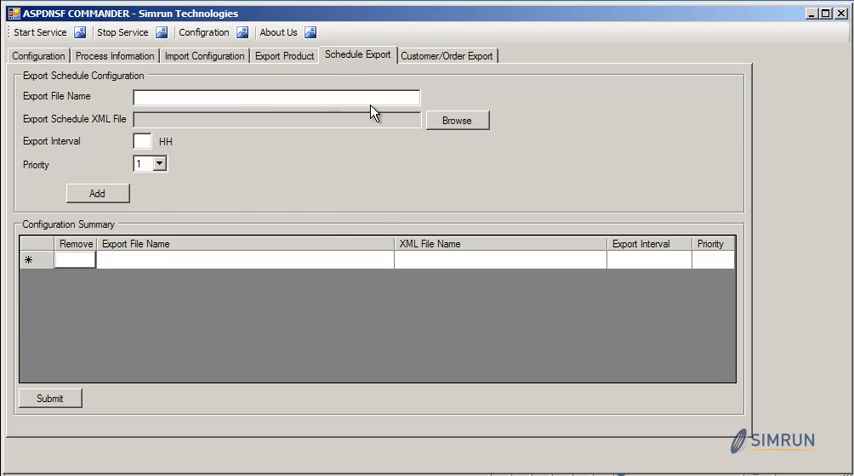
{"action": "left_click", "coordinate": [447, 55]}
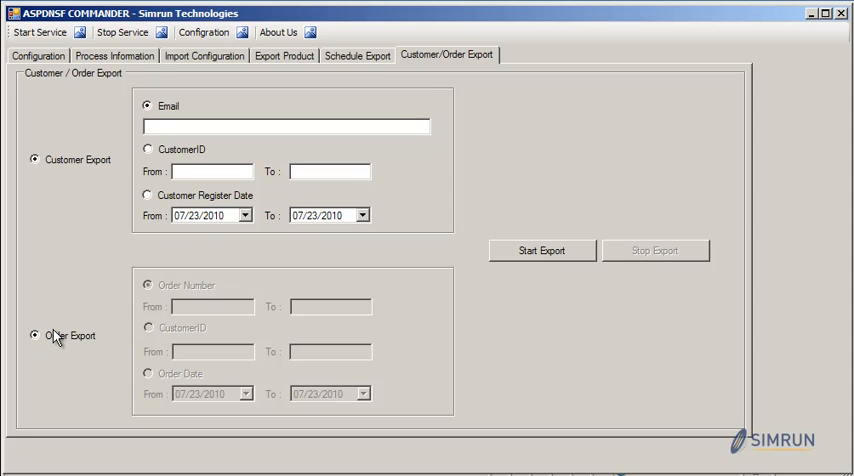
- Choose Order Export instead of customer export, then return to the Configuration settings
{"action": "left_click", "coordinate": [35, 335]}
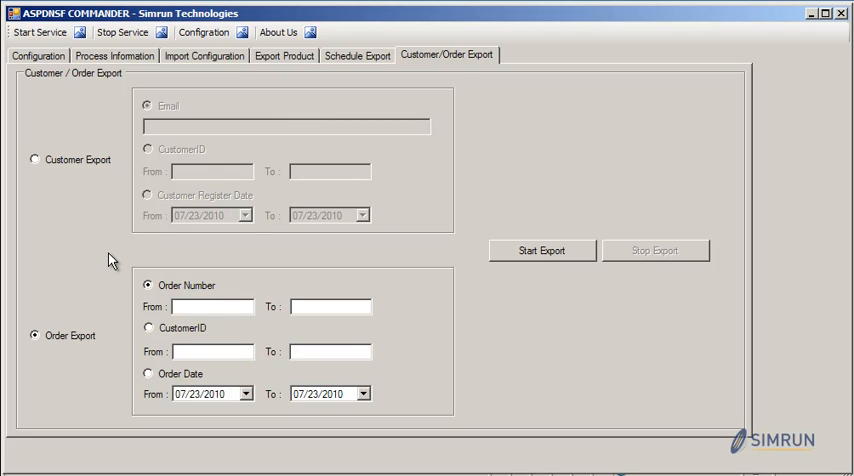
{"action": "mouse_move", "coordinate": [70, 219]}
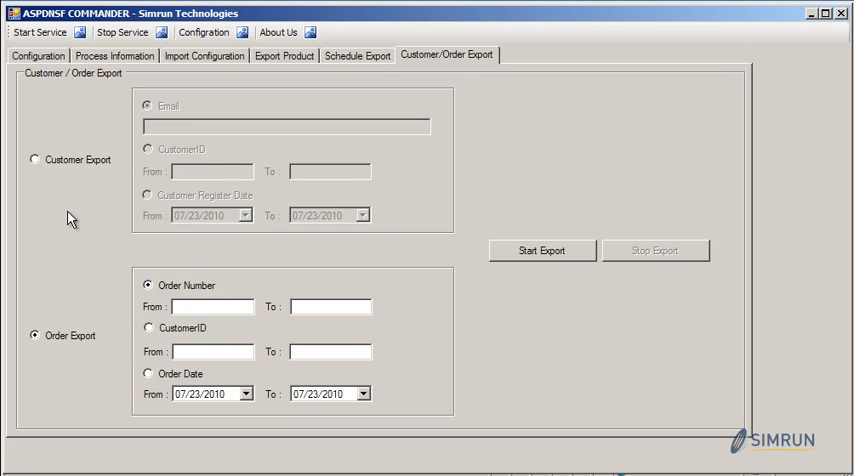
{"action": "mouse_move", "coordinate": [82, 211]}
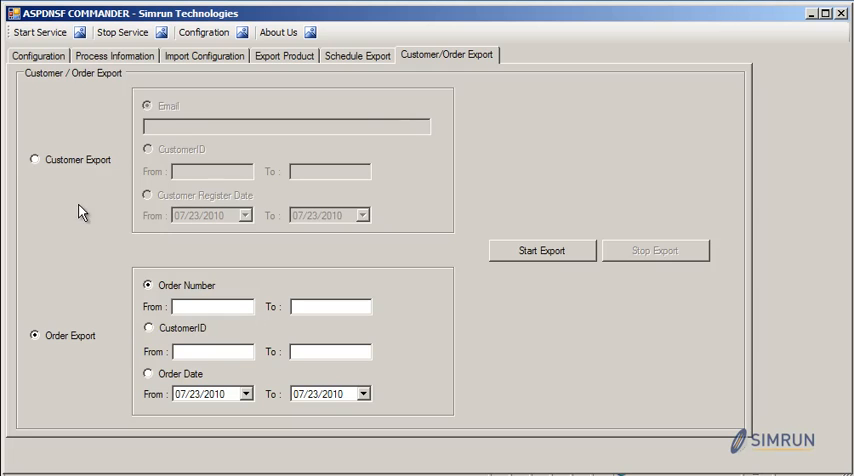
{"action": "left_click", "coordinate": [38, 55]}
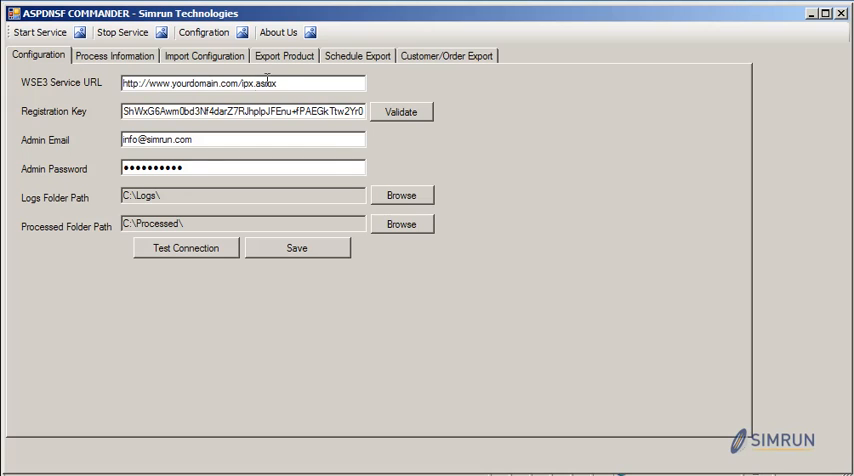
- Clear the Registration Key field and return to the Import Configuration columns
{"action": "left_click", "coordinate": [275, 83]}
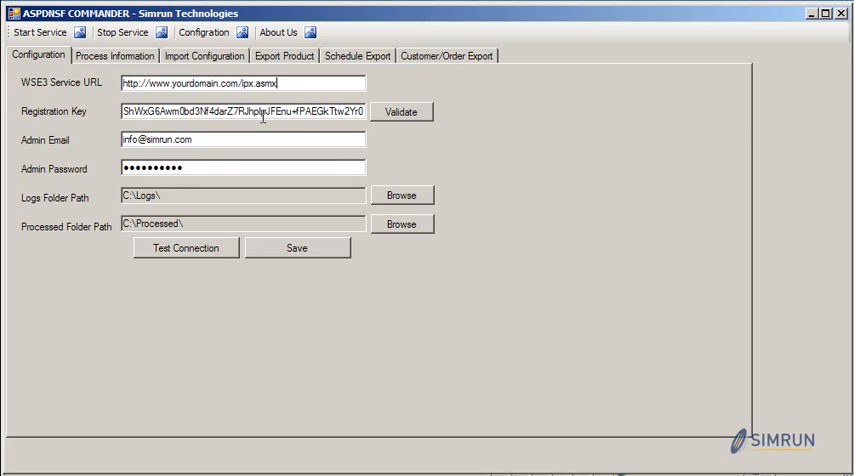
{"action": "mouse_move", "coordinate": [240, 130]}
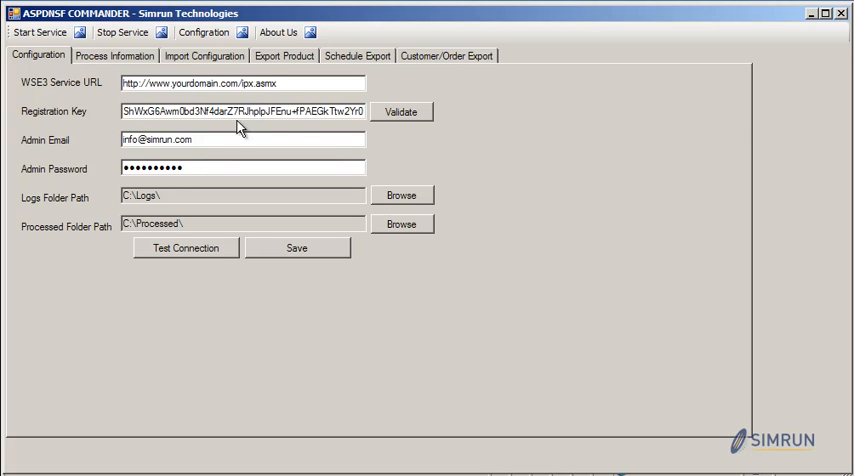
{"action": "triple_click", "coordinate": [240, 111]}
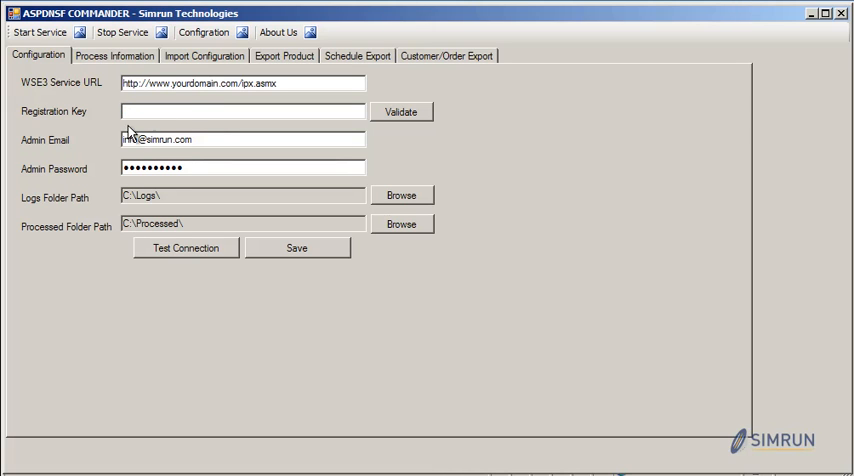
{"action": "left_click", "coordinate": [188, 112]}
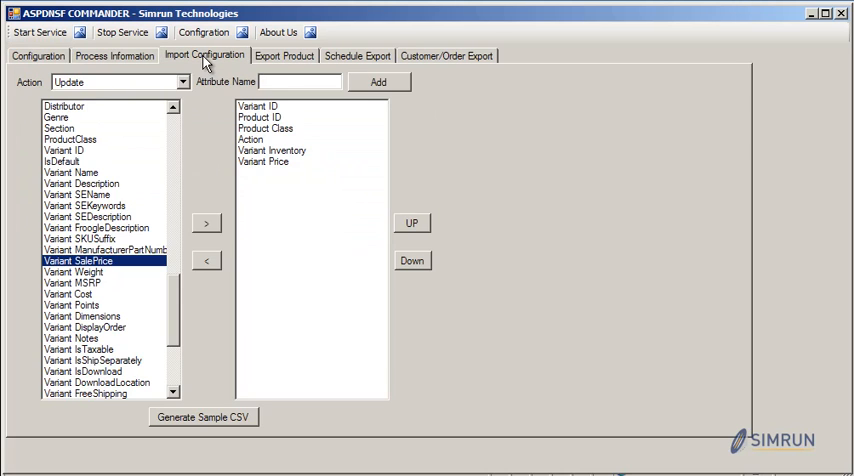
- Revisit the Process Information summary with sample.csv, then return to Configuration
{"action": "left_click", "coordinate": [114, 55]}
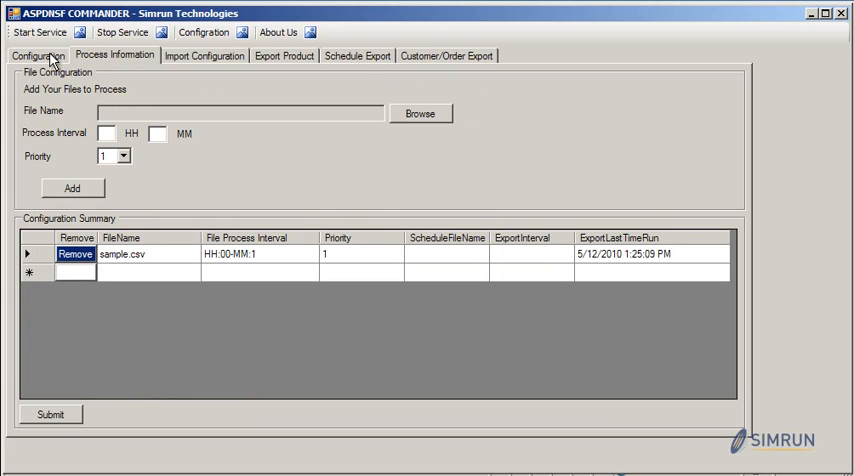
{"action": "left_click", "coordinate": [37, 55]}
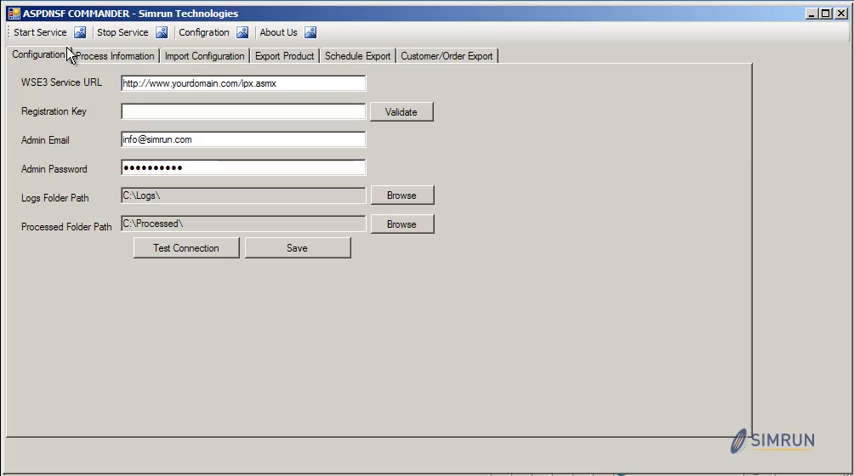
{"action": "mouse_move", "coordinate": [827, 449]}
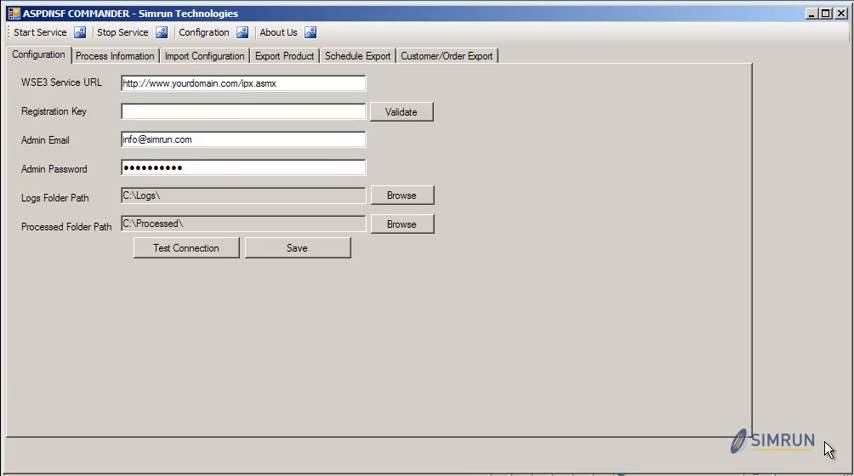